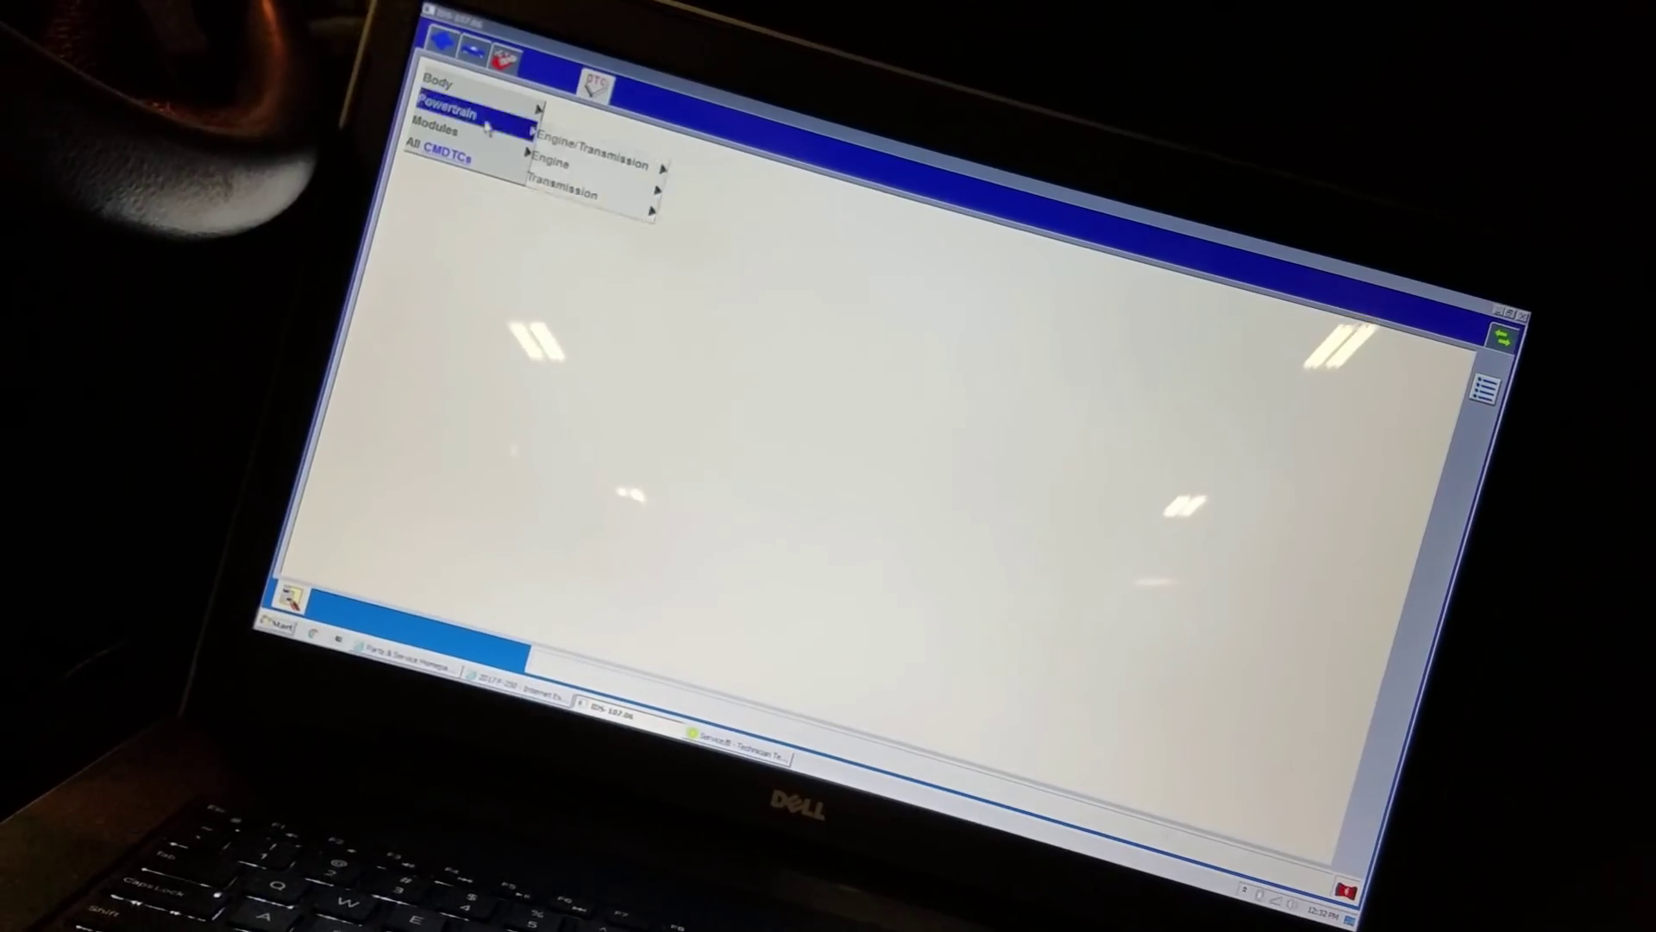
# Run the Powertrain Engine KOEO self test and show the retrieved P138B:00 trouble codes
pyautogui.click(552, 163)
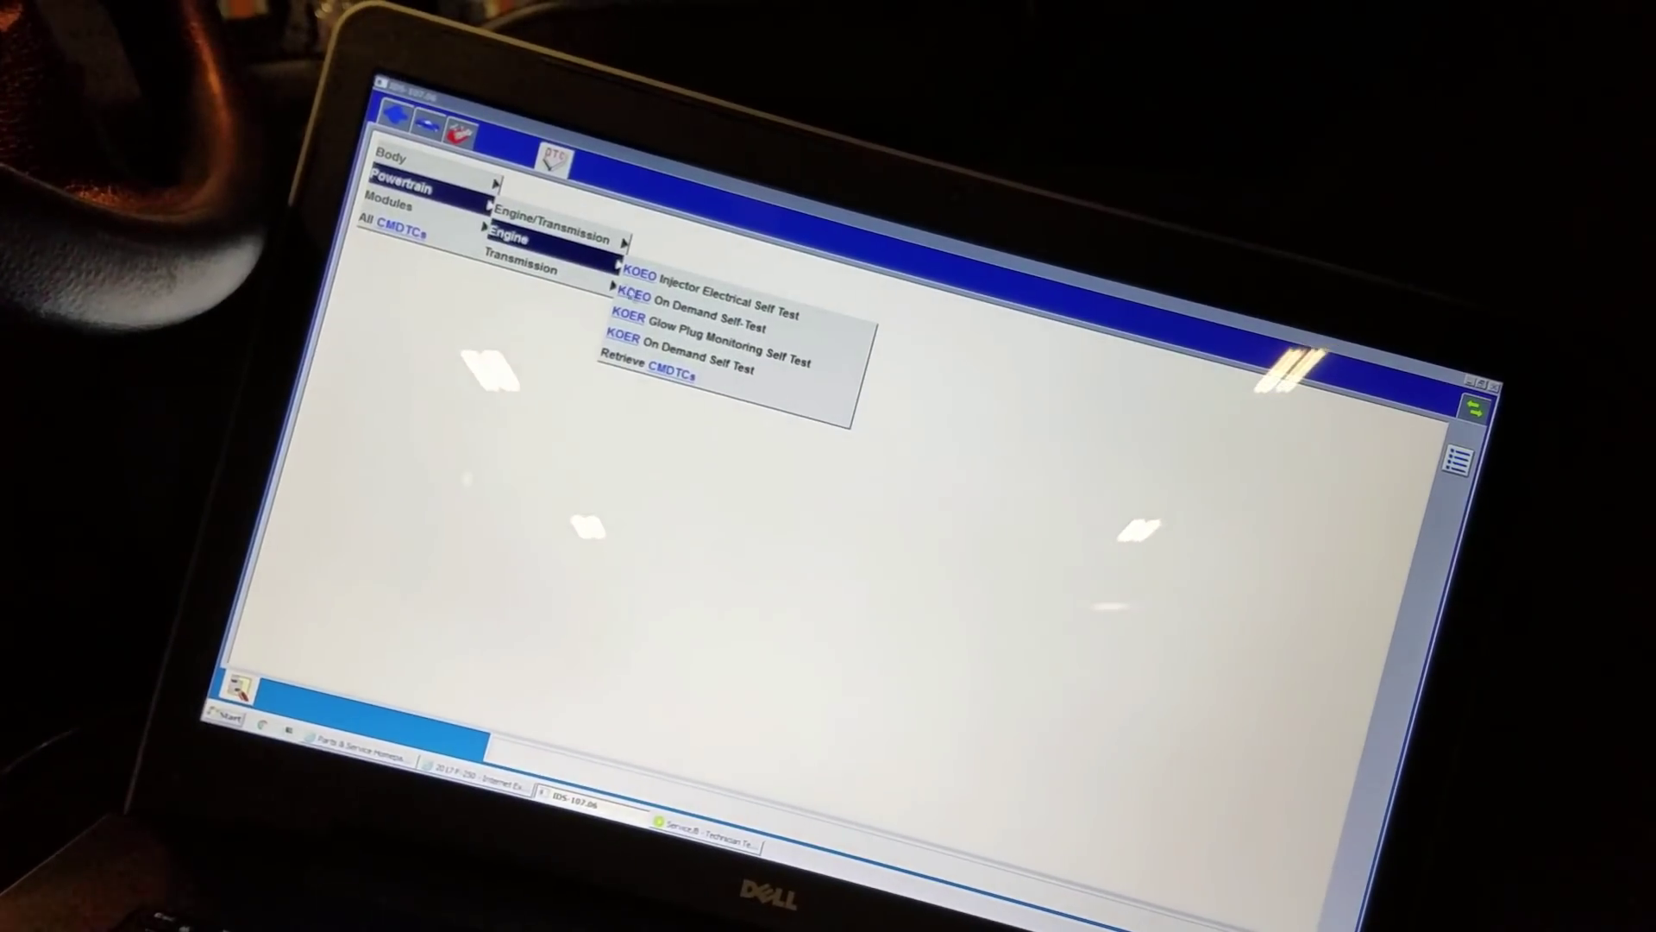
pyautogui.click(702, 293)
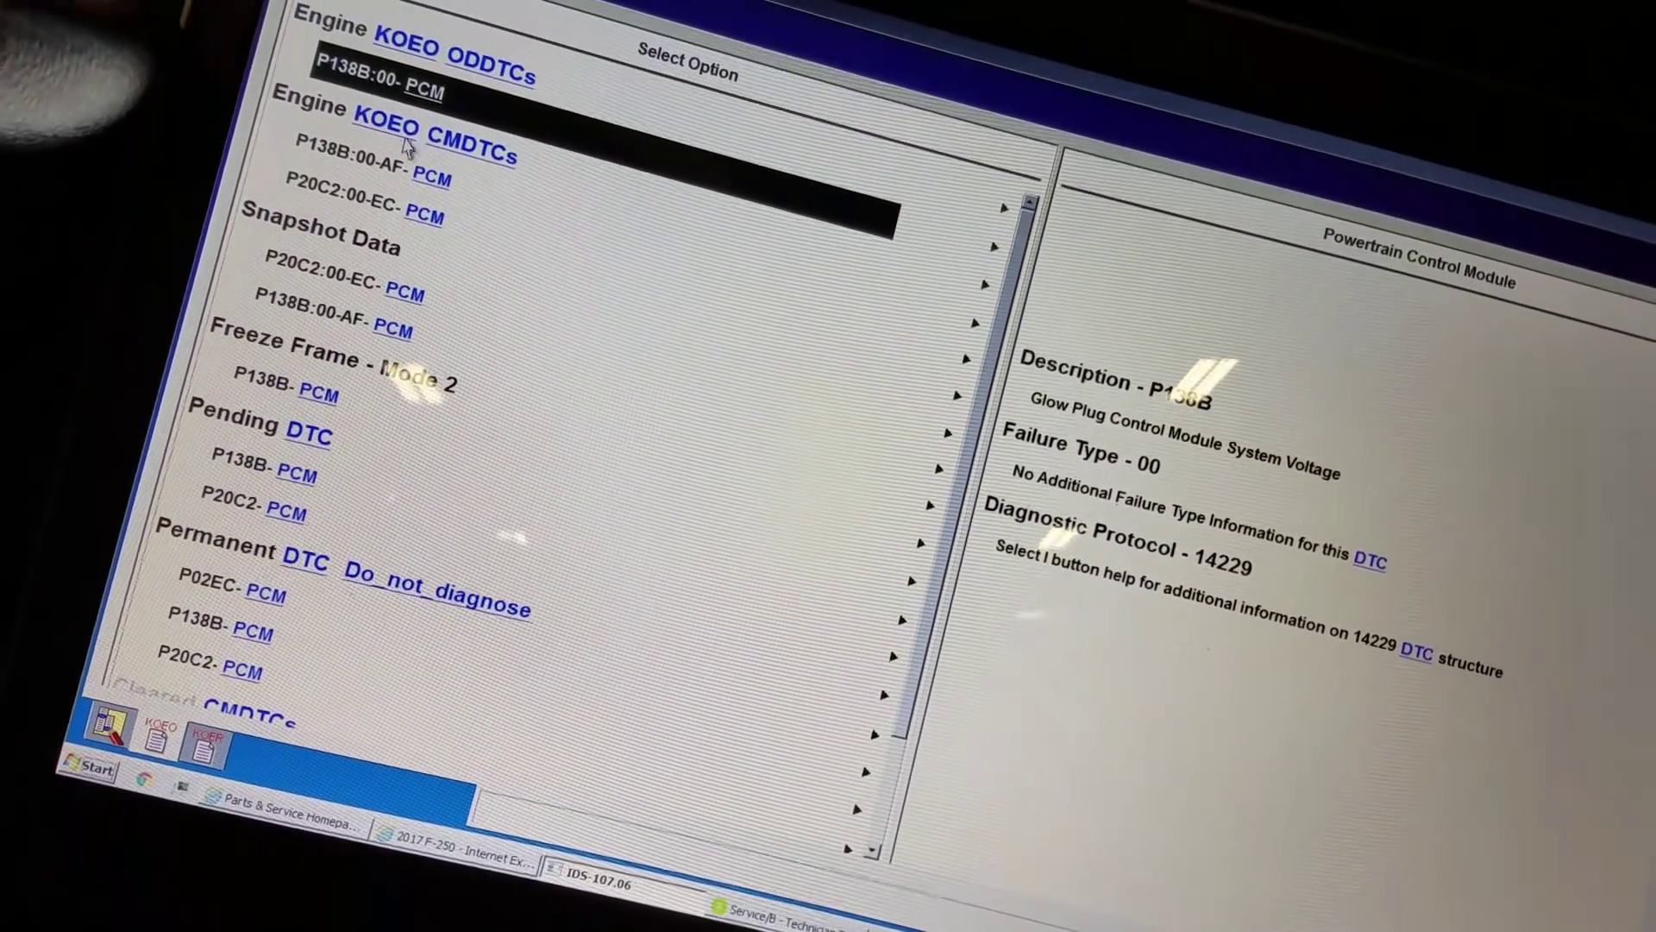
# View the P138B:00-AF details: current DTC with warning lamp on
pyautogui.click(370, 221)
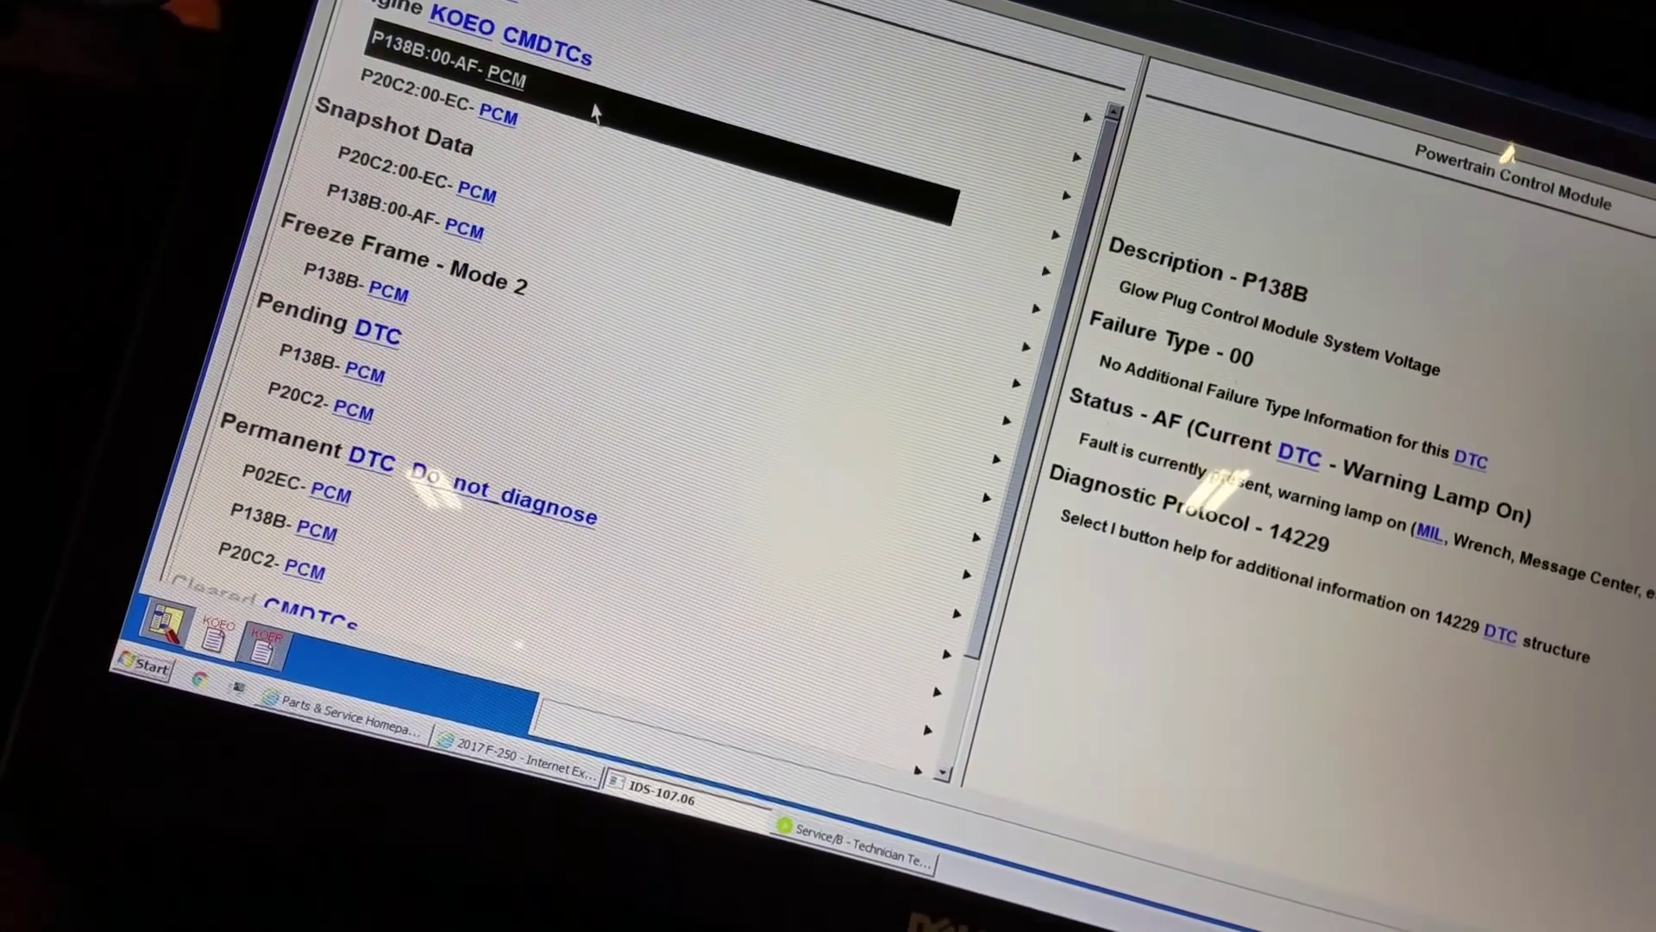
pyautogui.scroll(3)
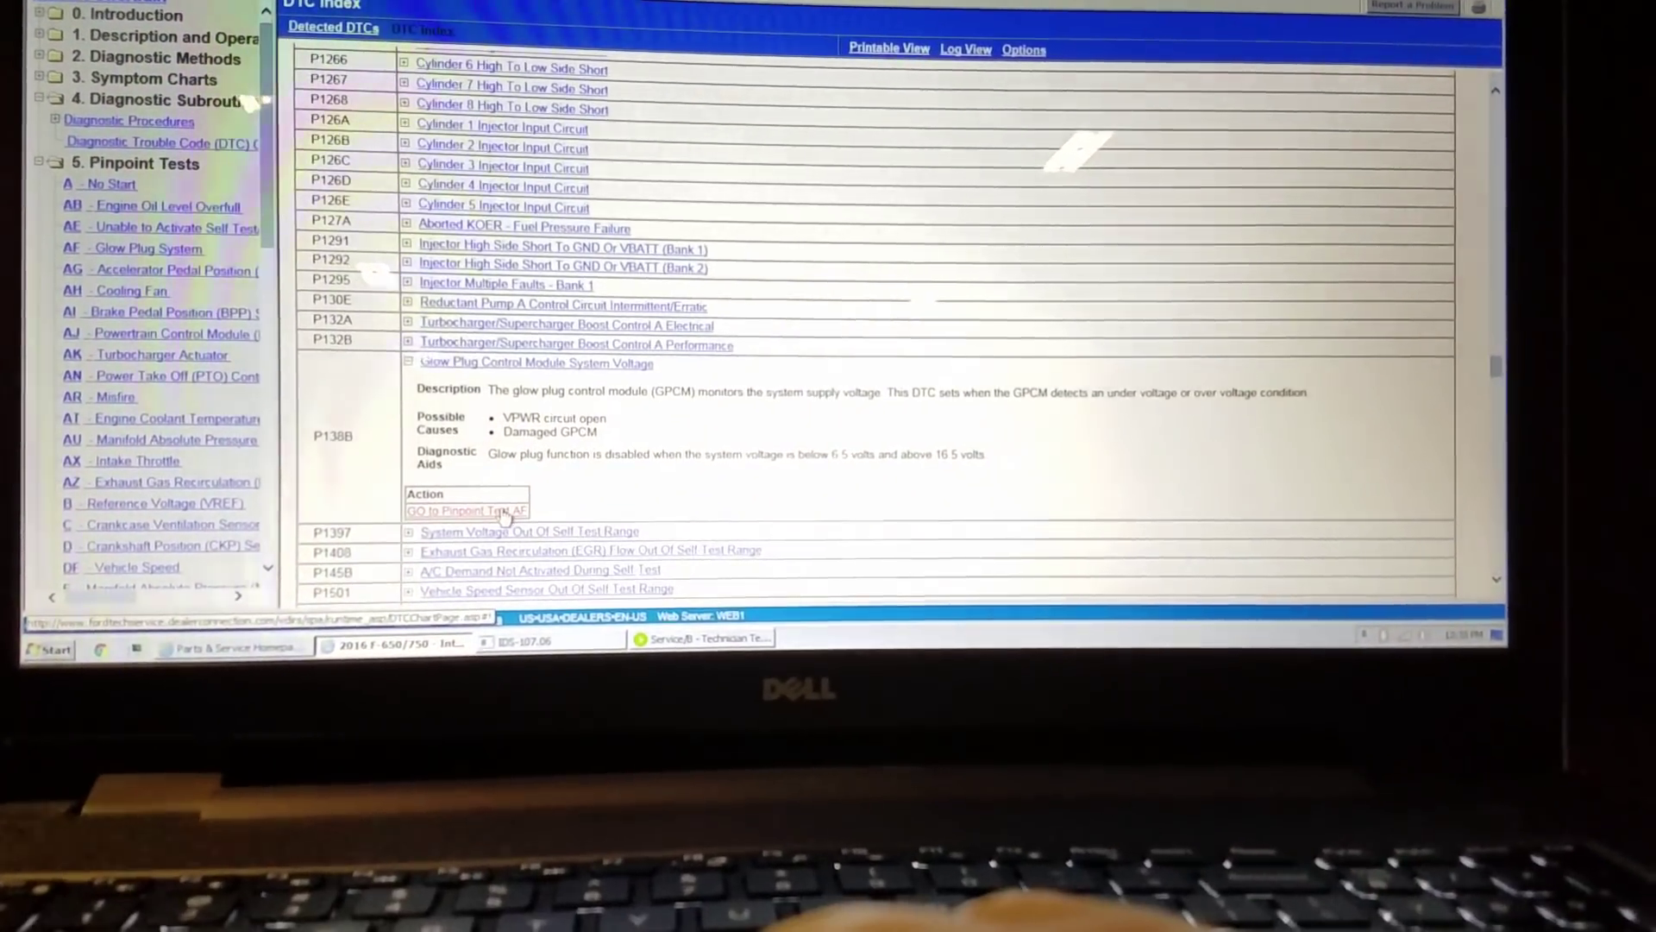
# Open Pinpoint Test AF, pass AF1, and review the AF2 GPCM reprogramming step
pyautogui.click(466, 510)
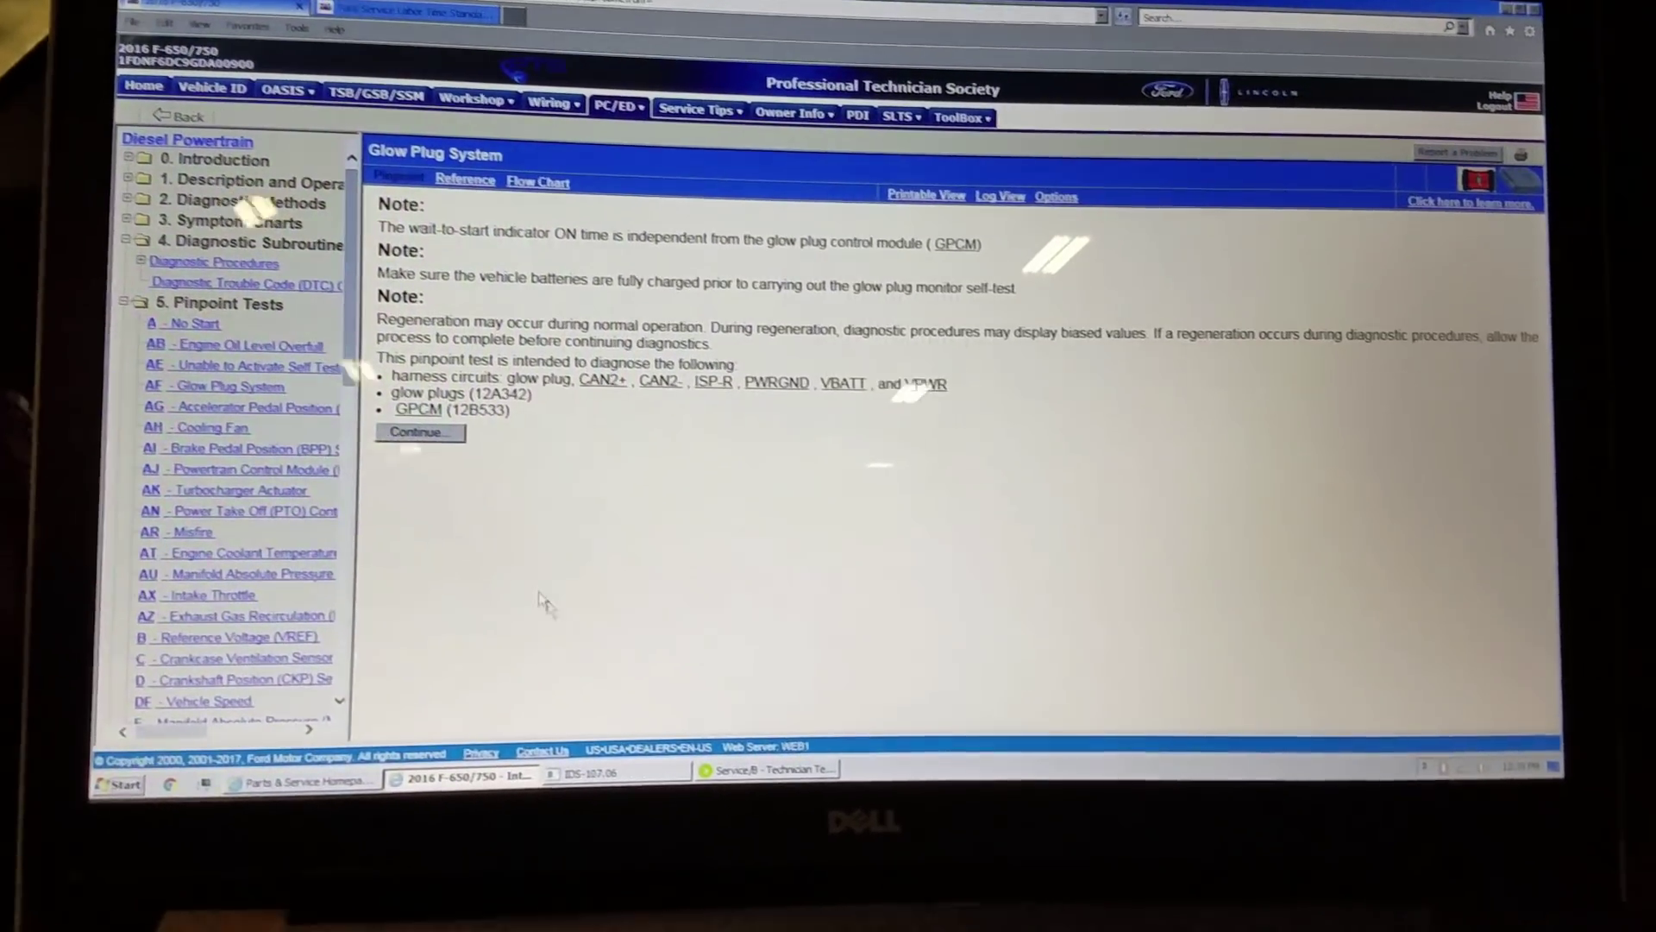
pyautogui.click(418, 432)
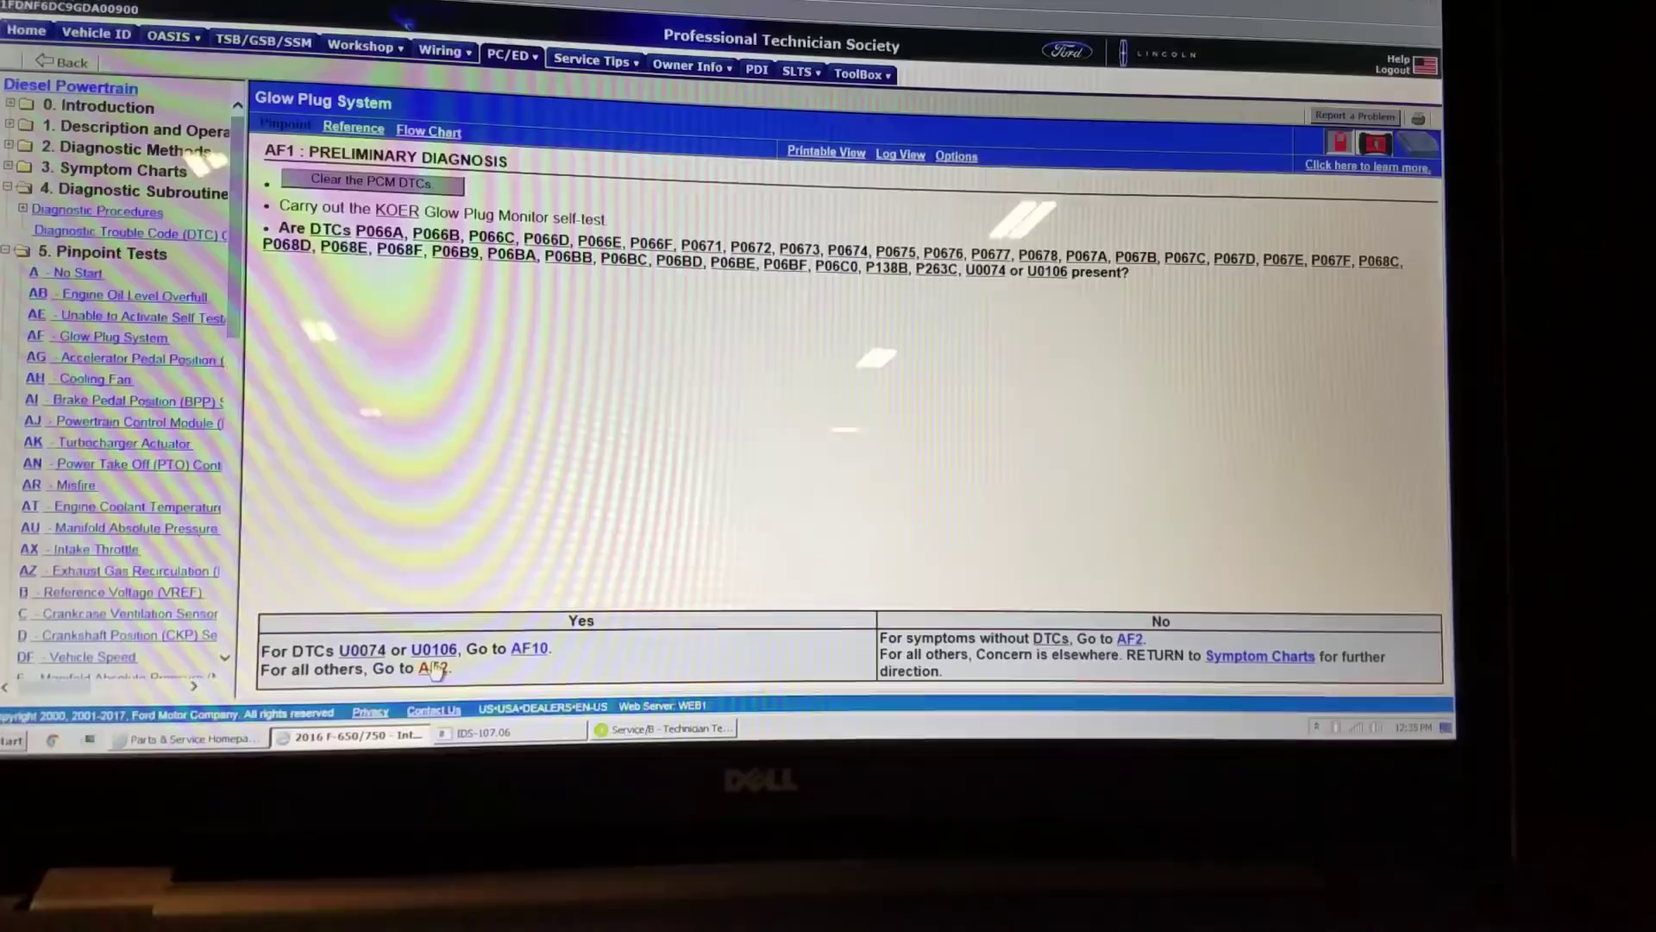
pyautogui.click(1129, 638)
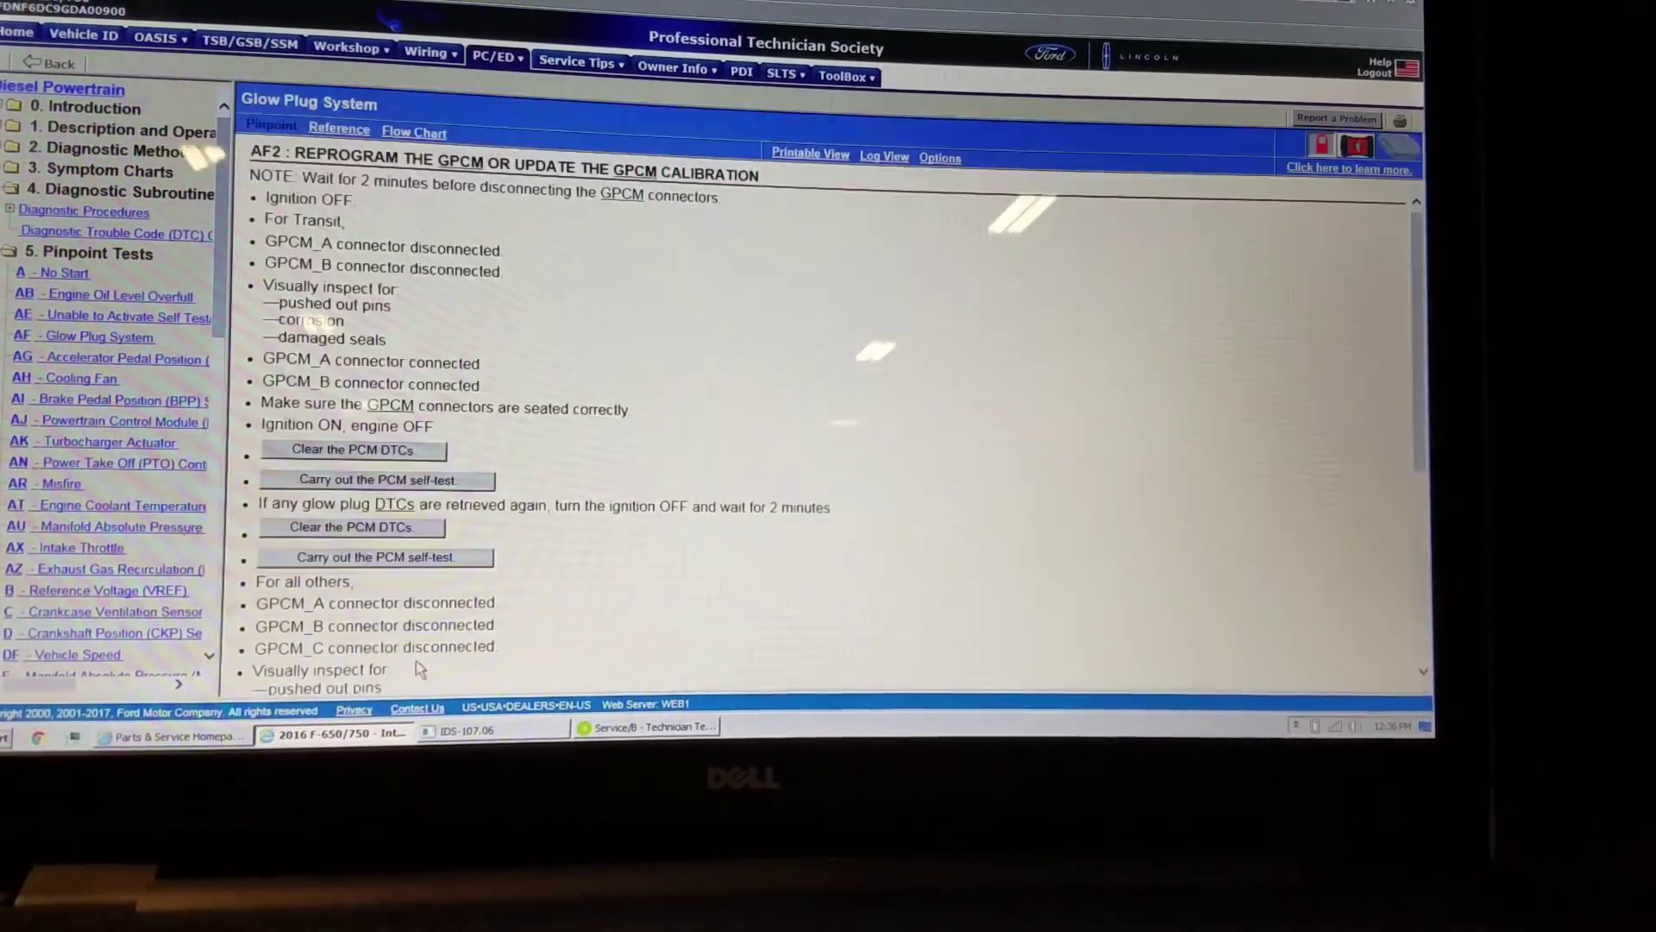
pyautogui.scroll(-3)
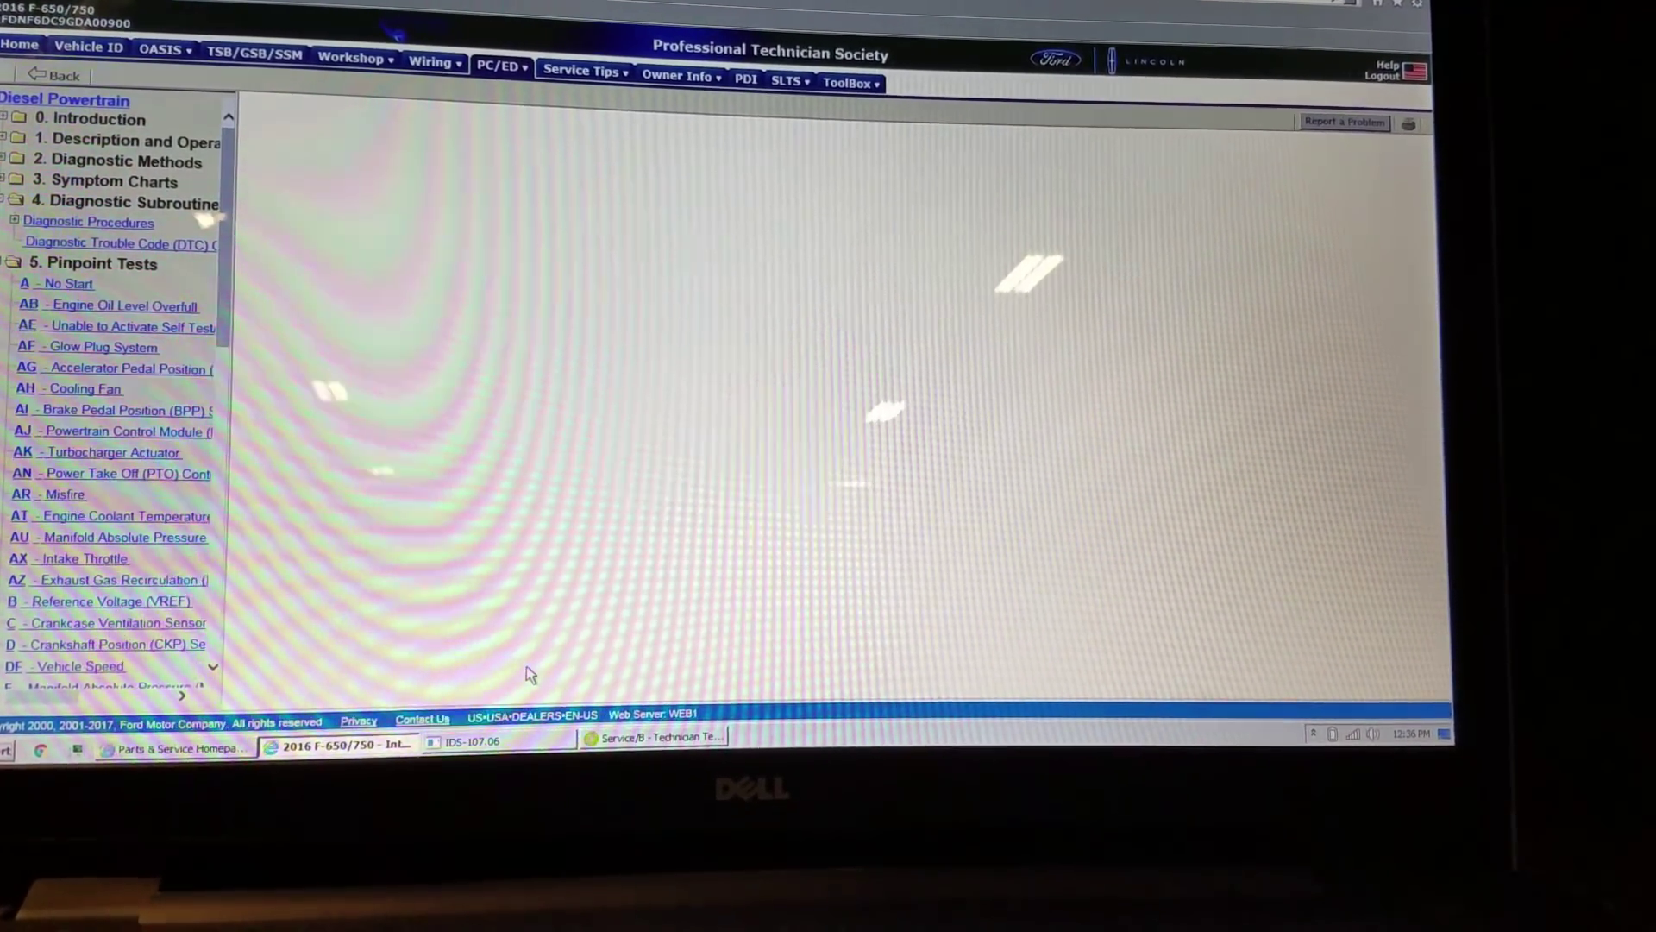
# Go to step AF4 and scroll to the VBATT voltage table for GPCM_A pin 1
pyautogui.click(92, 347)
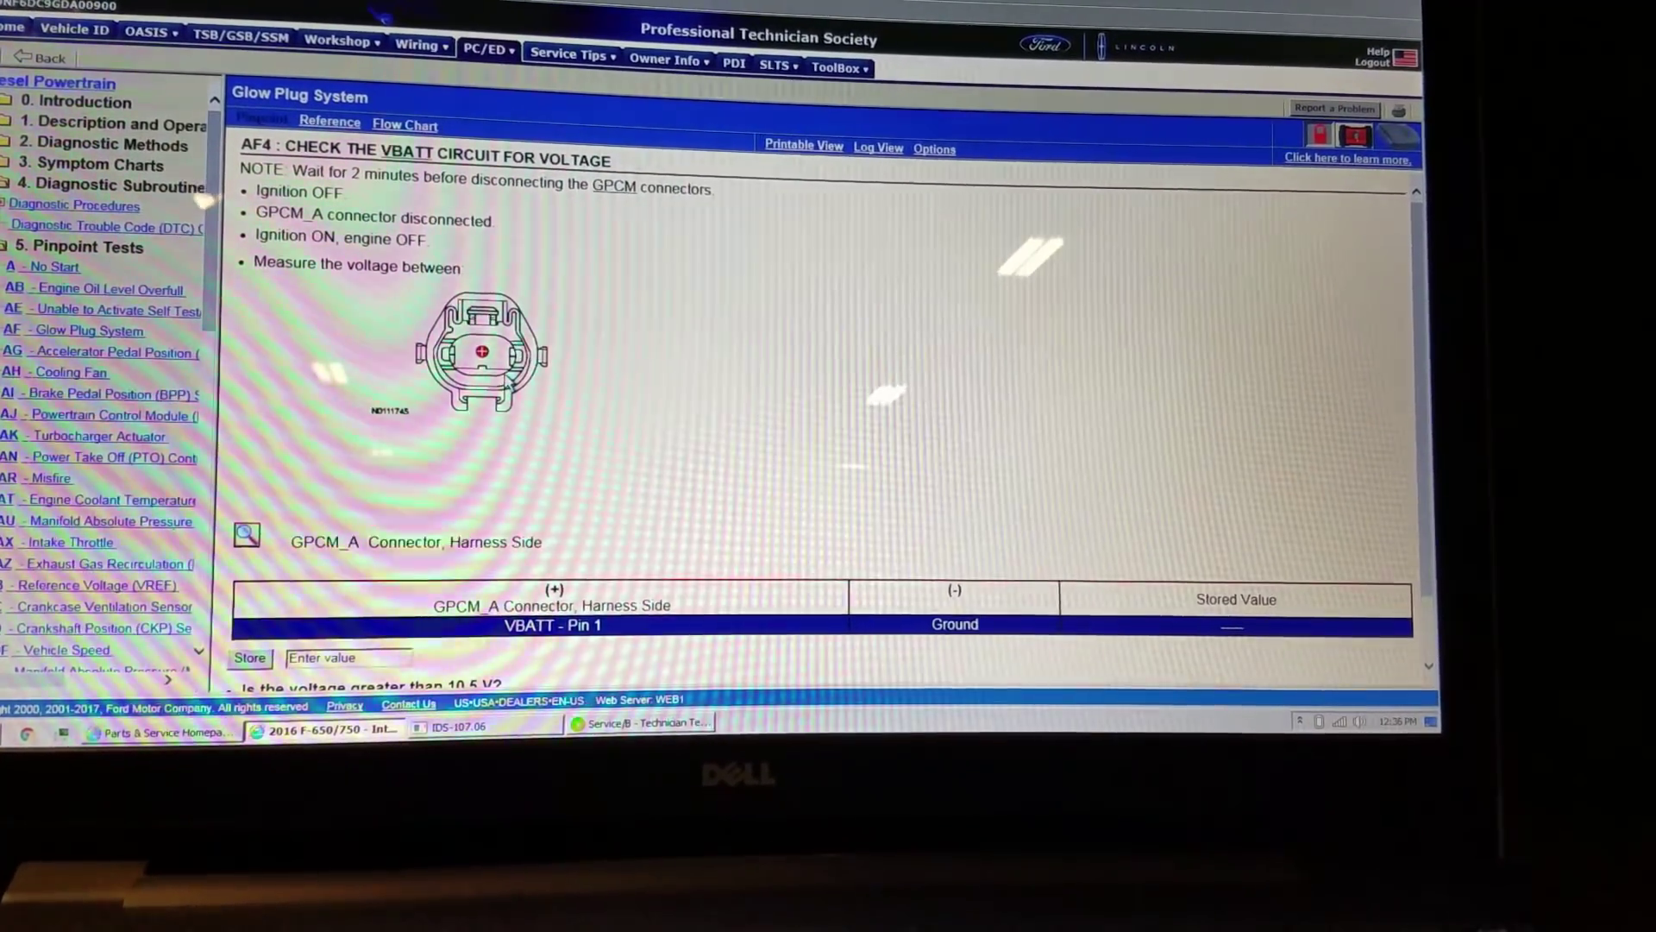
pyautogui.scroll(-3)
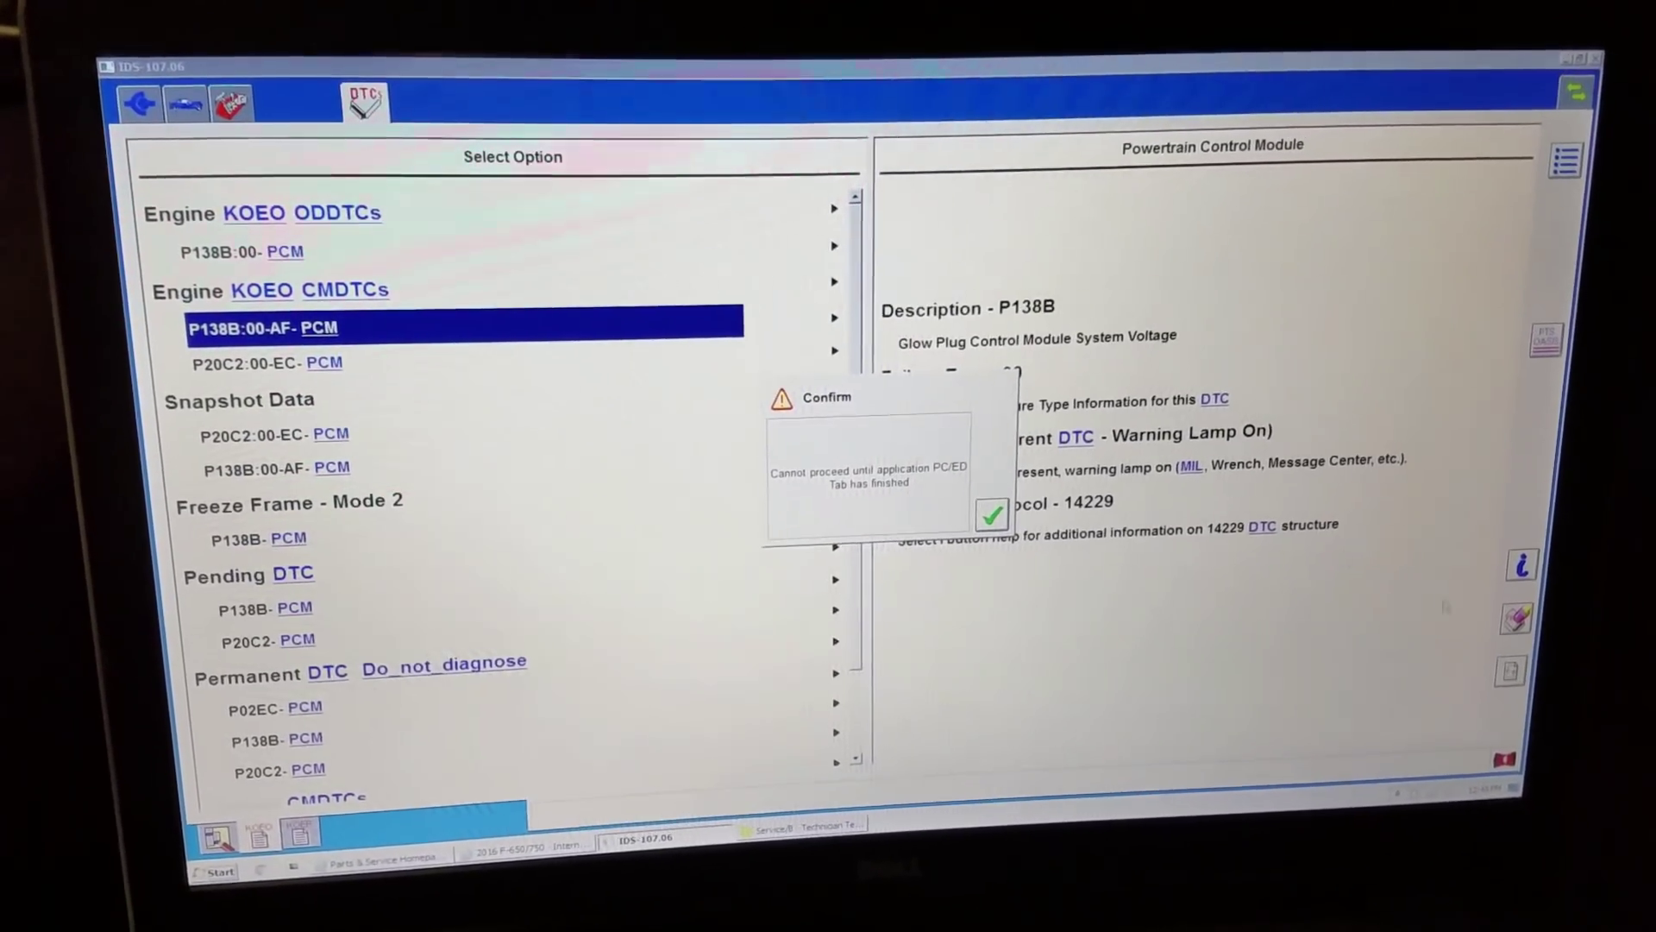
# Dismiss the Confirm notice and view P138B:00-AC details: pending DTC, warning lamp on
pyautogui.click(991, 514)
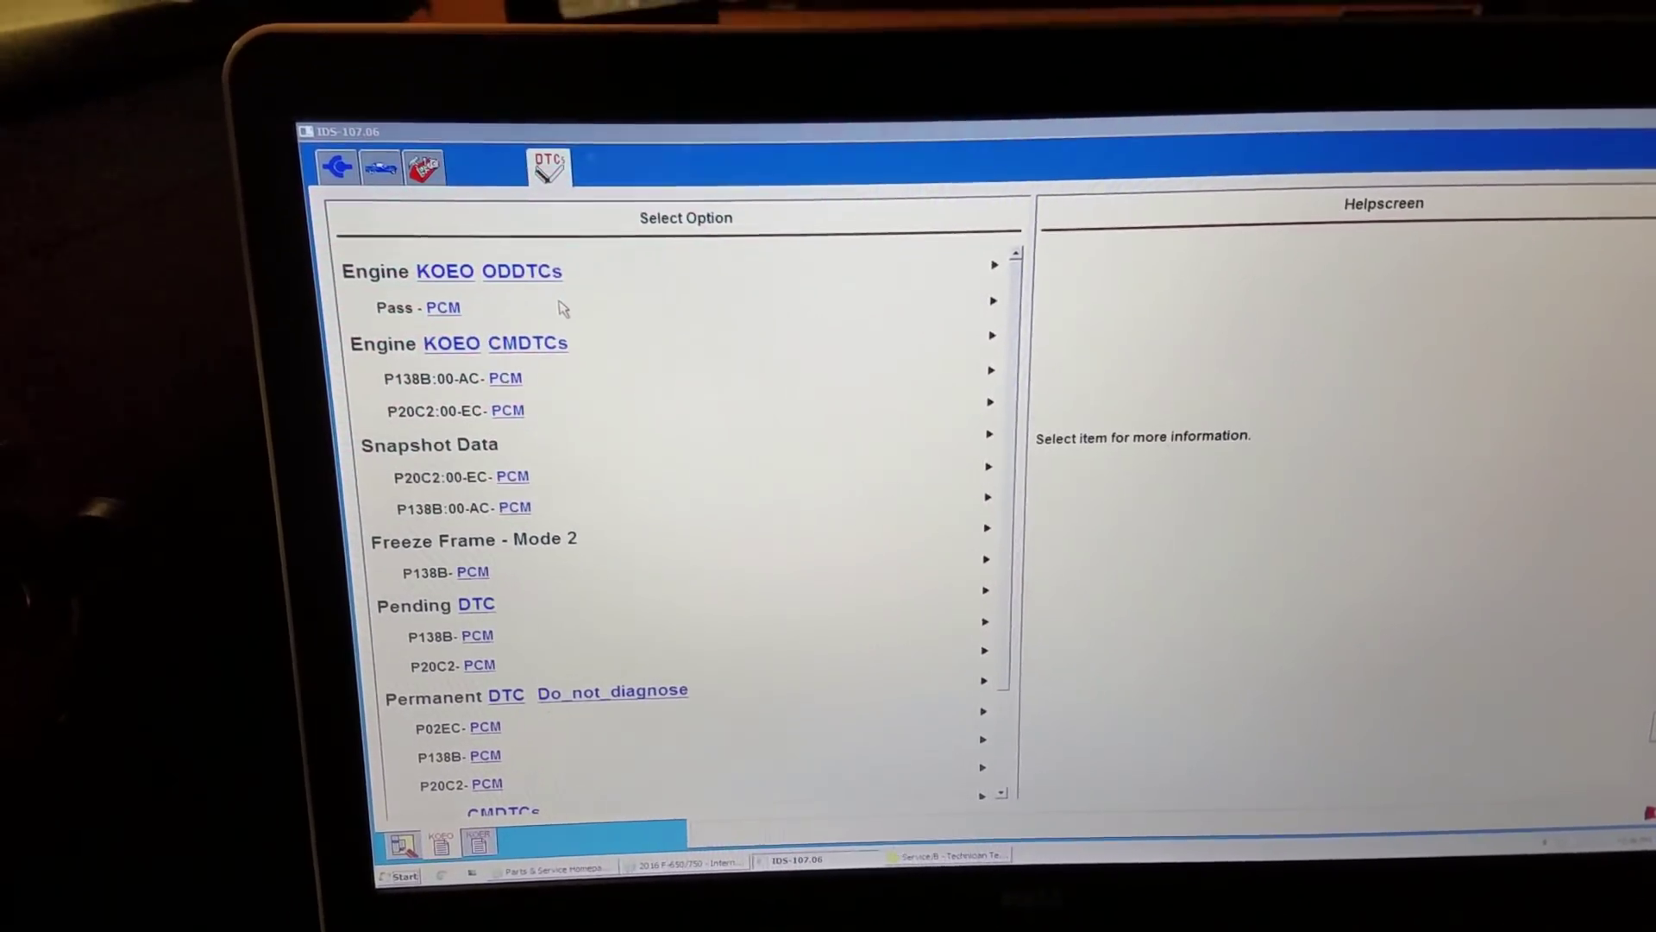
pyautogui.click(454, 377)
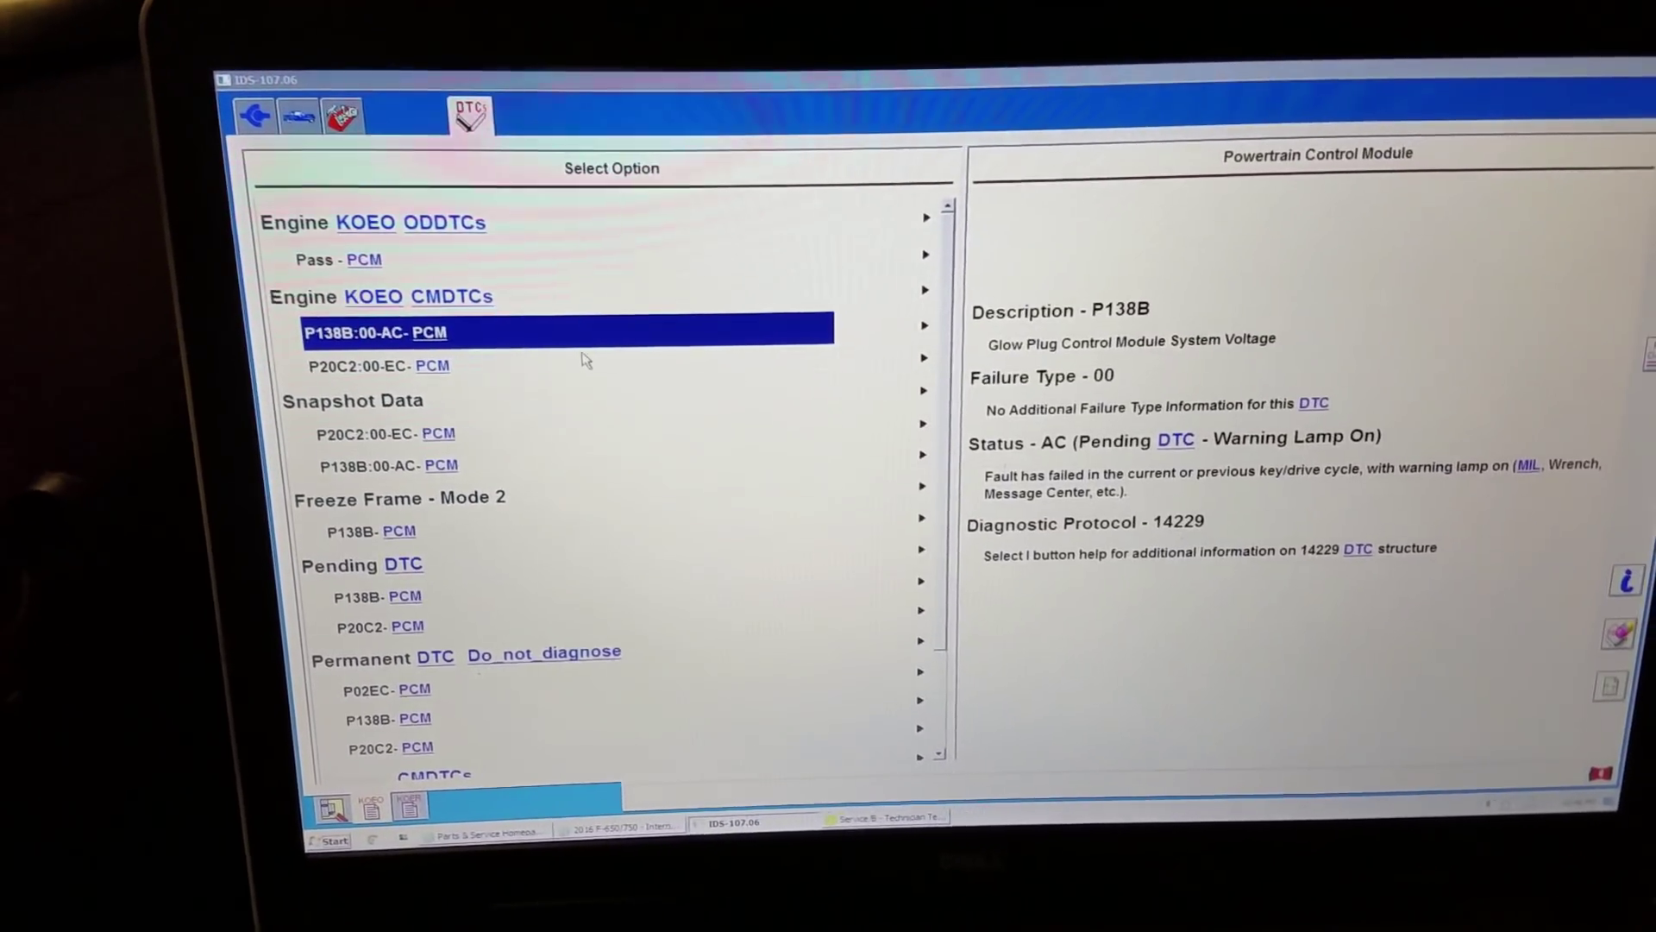